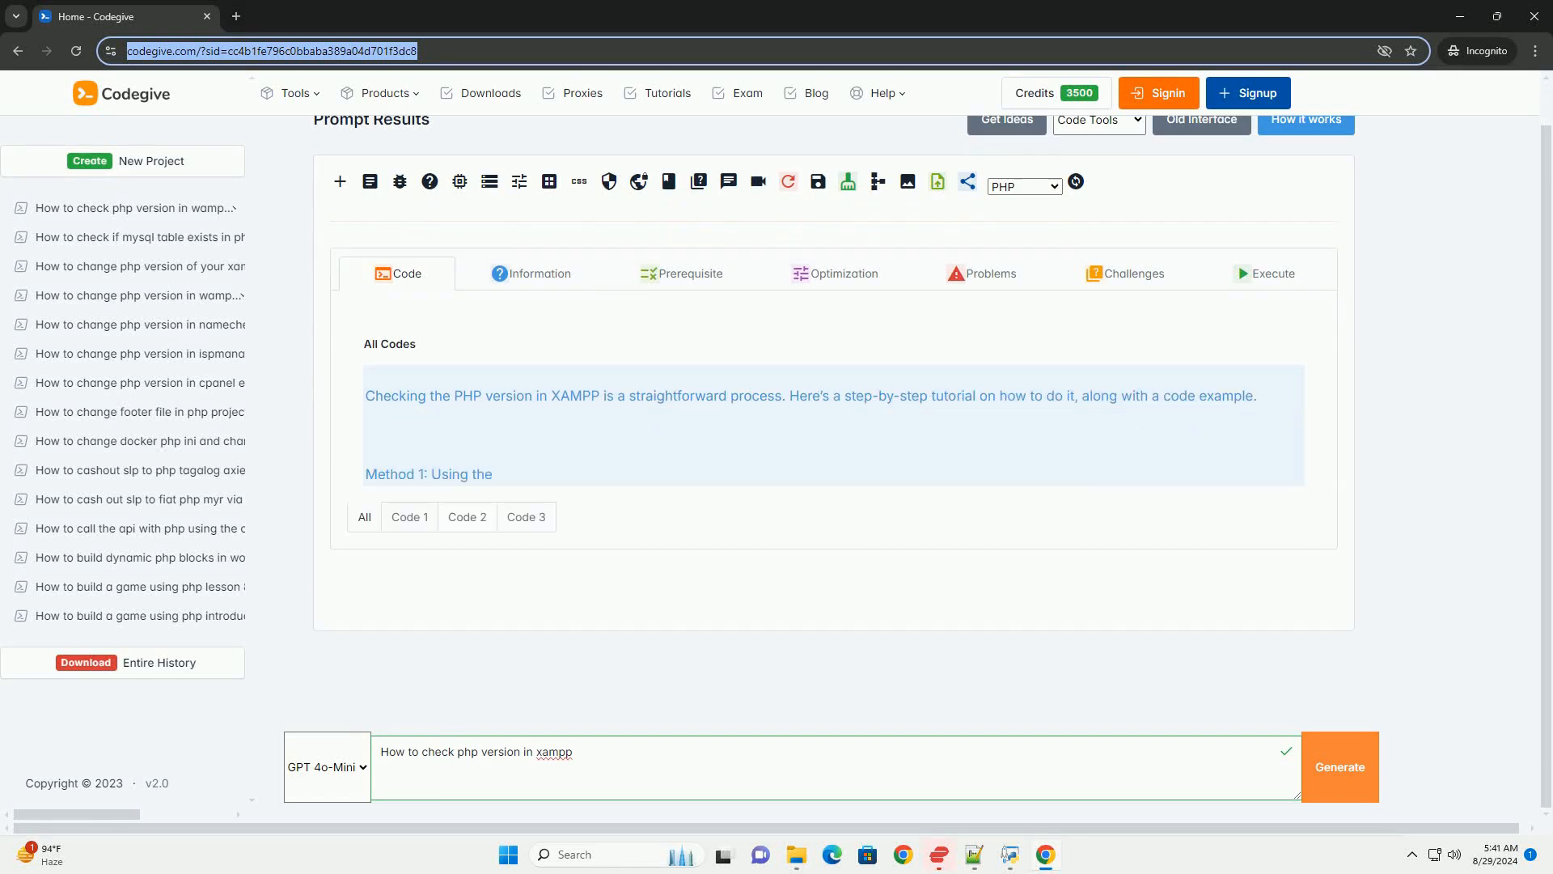
scroll(down, 3)
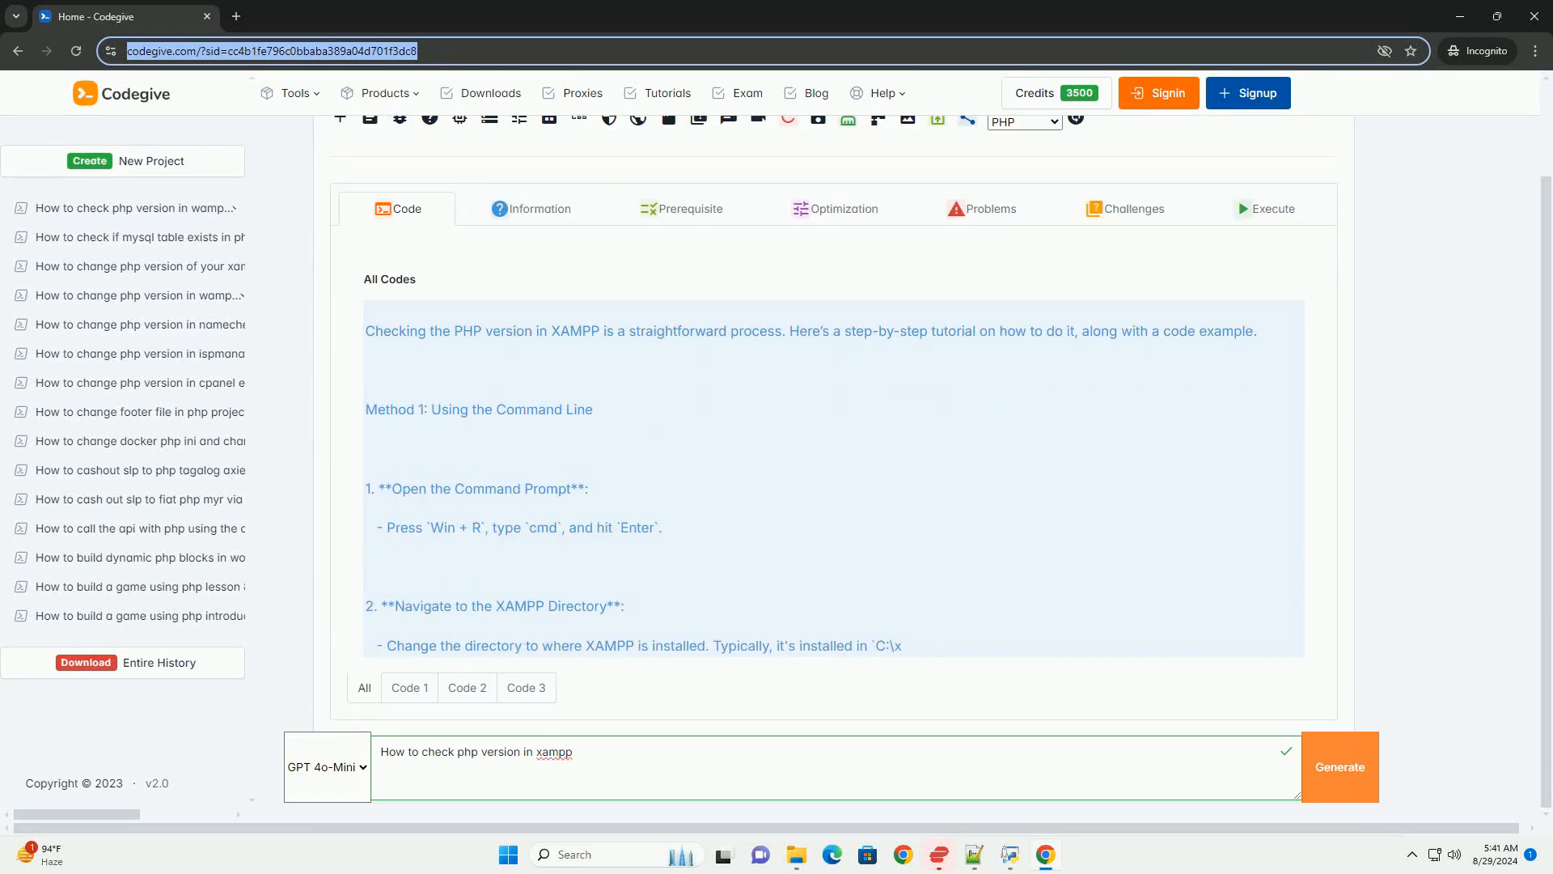
scroll(down, 3)
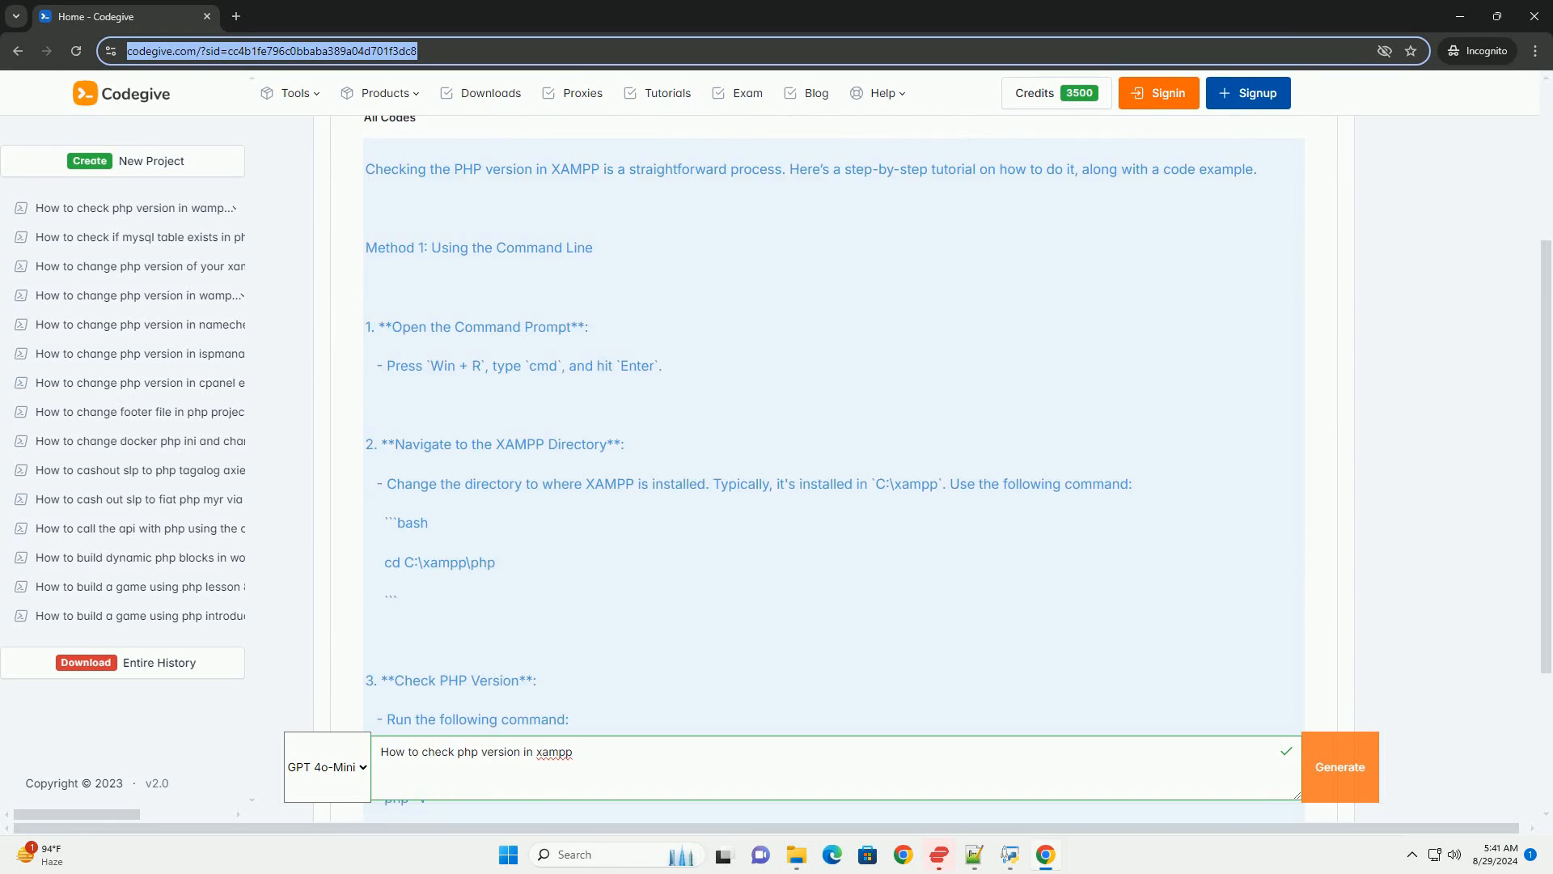
scroll(down, 3)
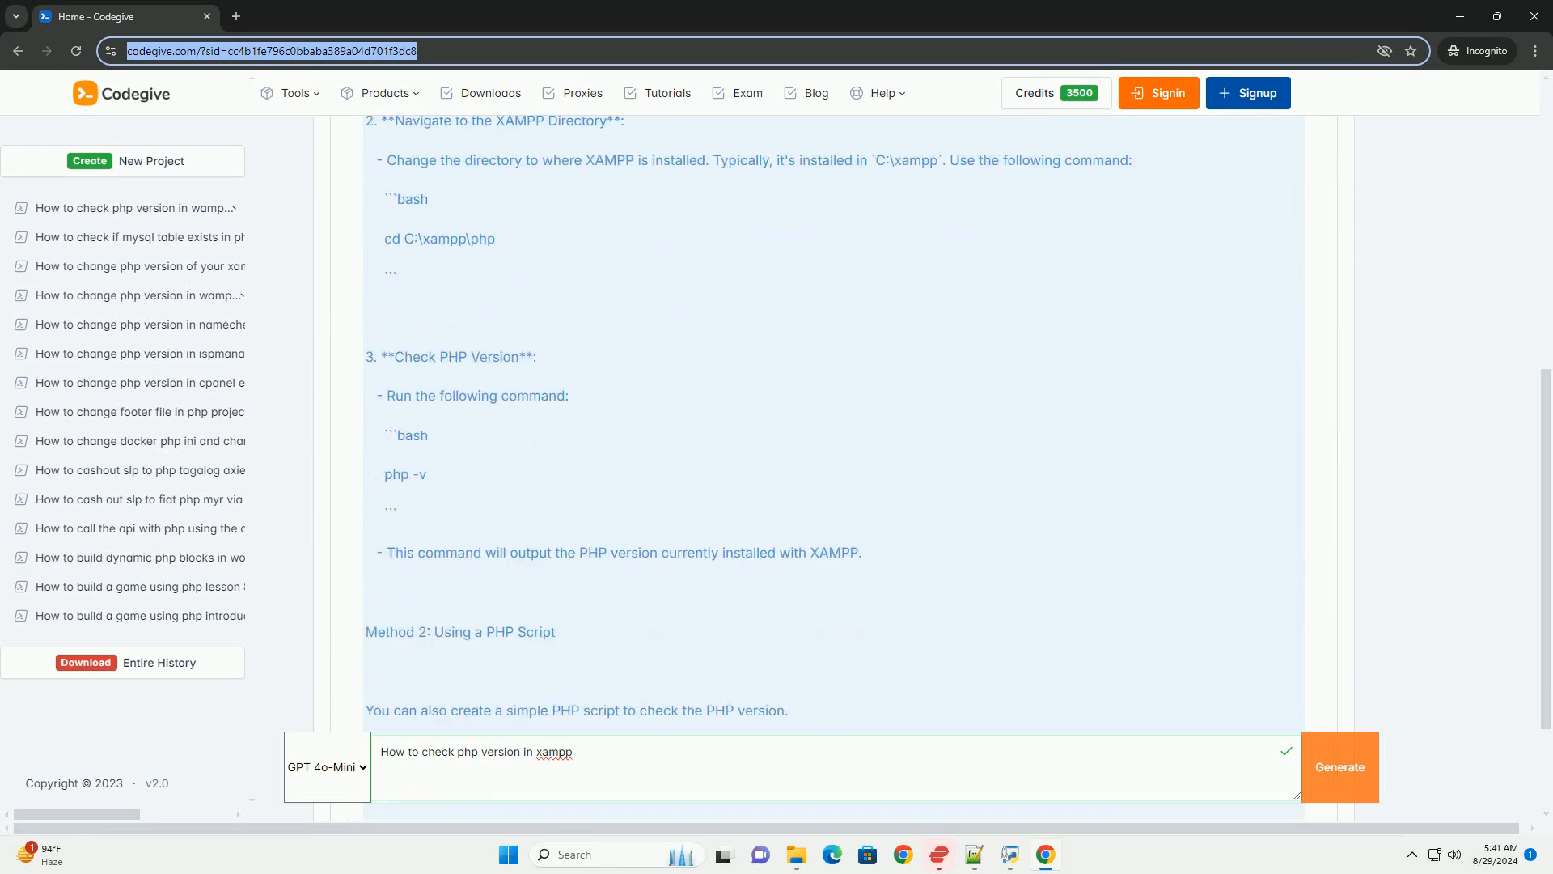
scroll(down, 3)
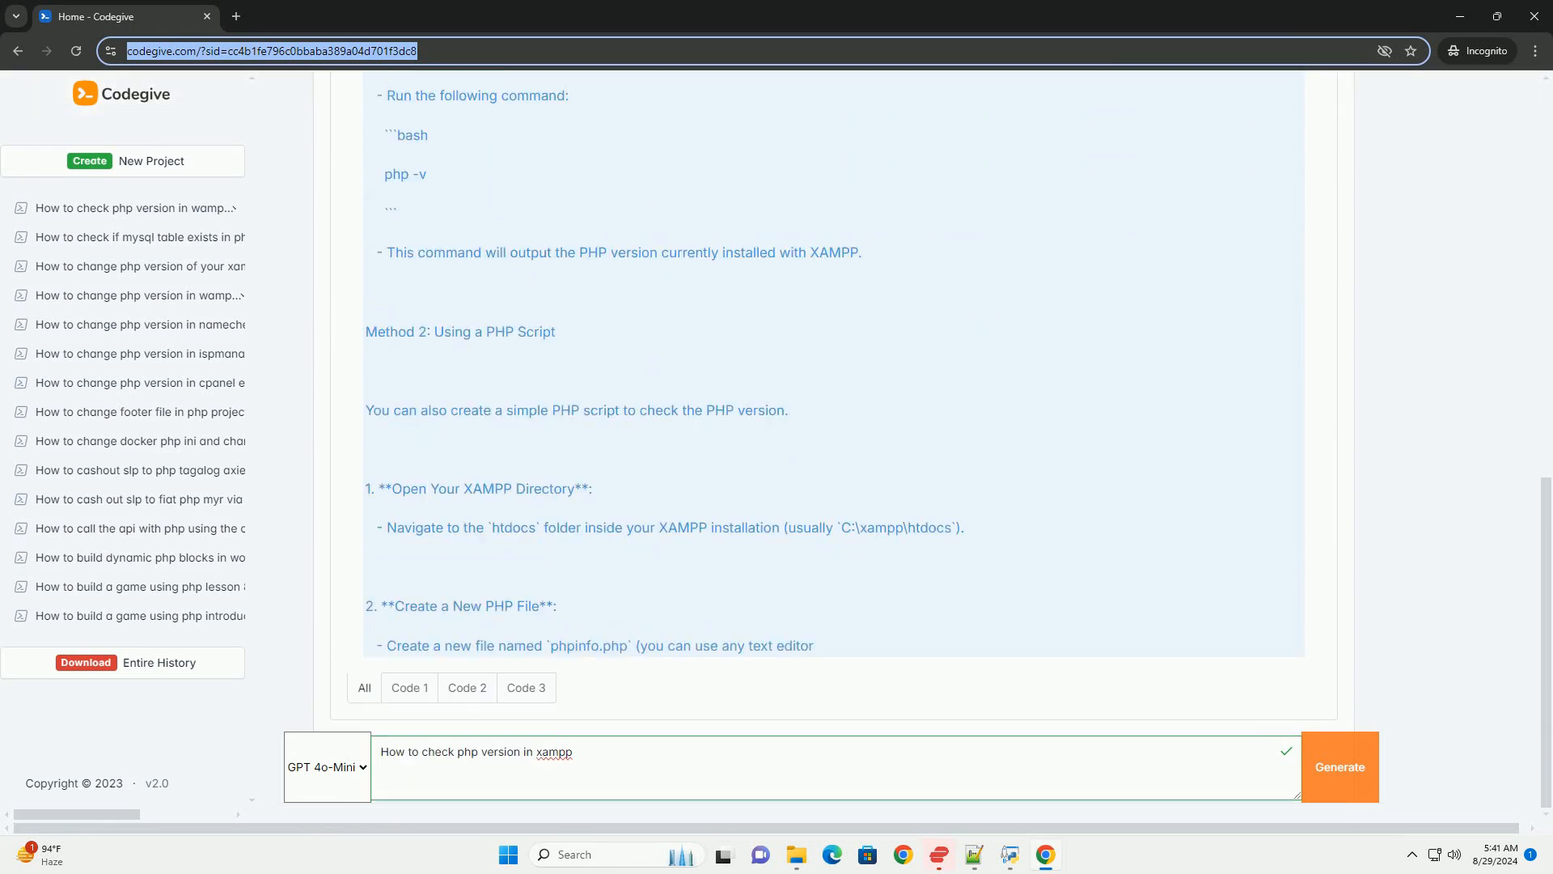
scroll(down, 3)
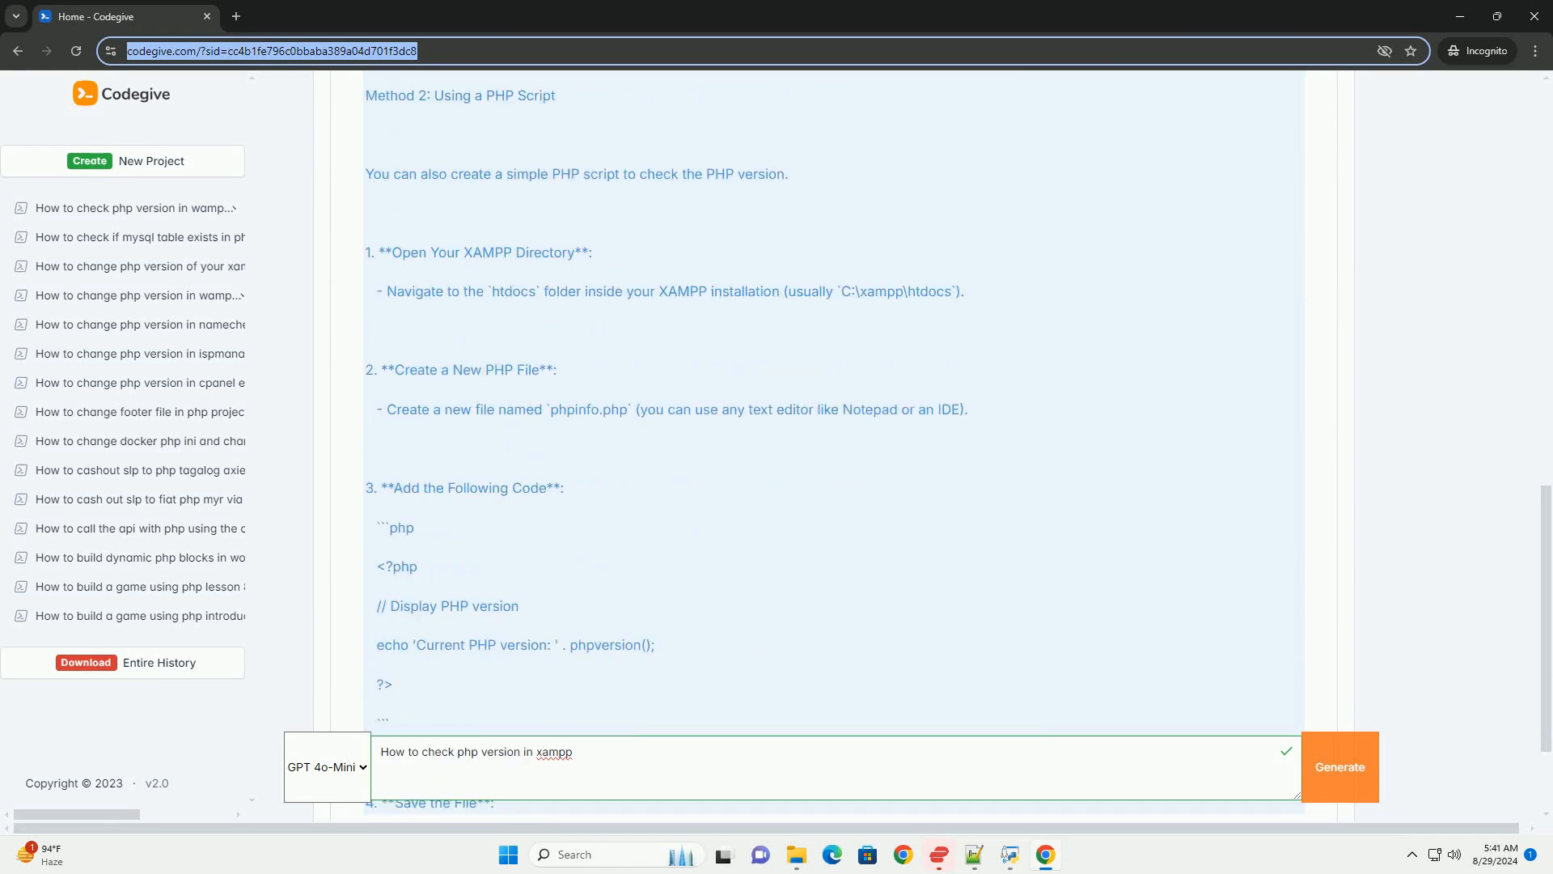
scroll(down, 3)
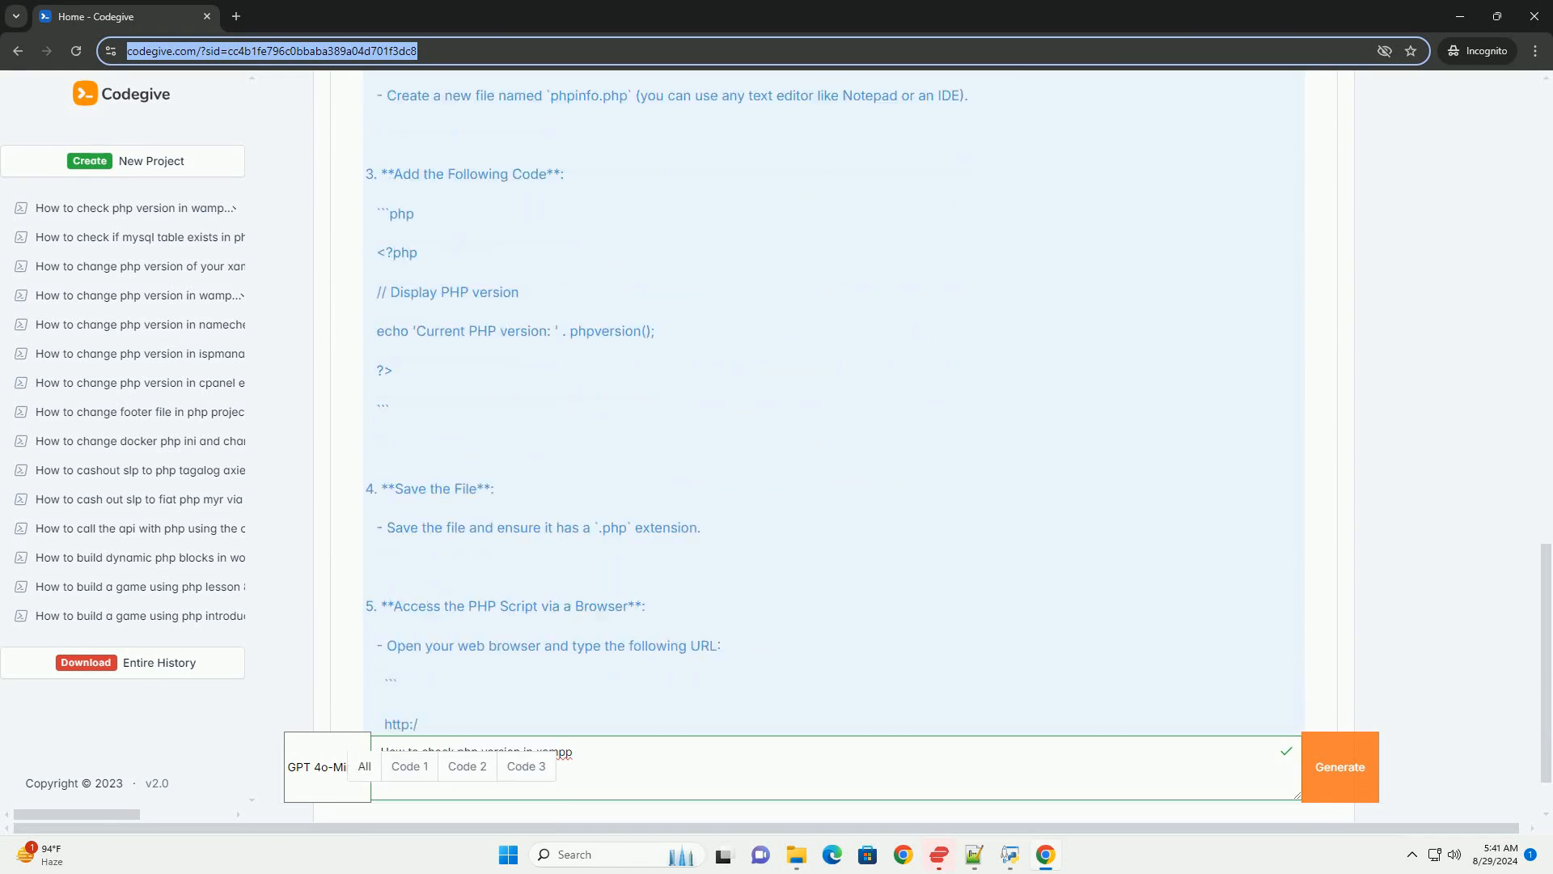
scroll(down, 3)
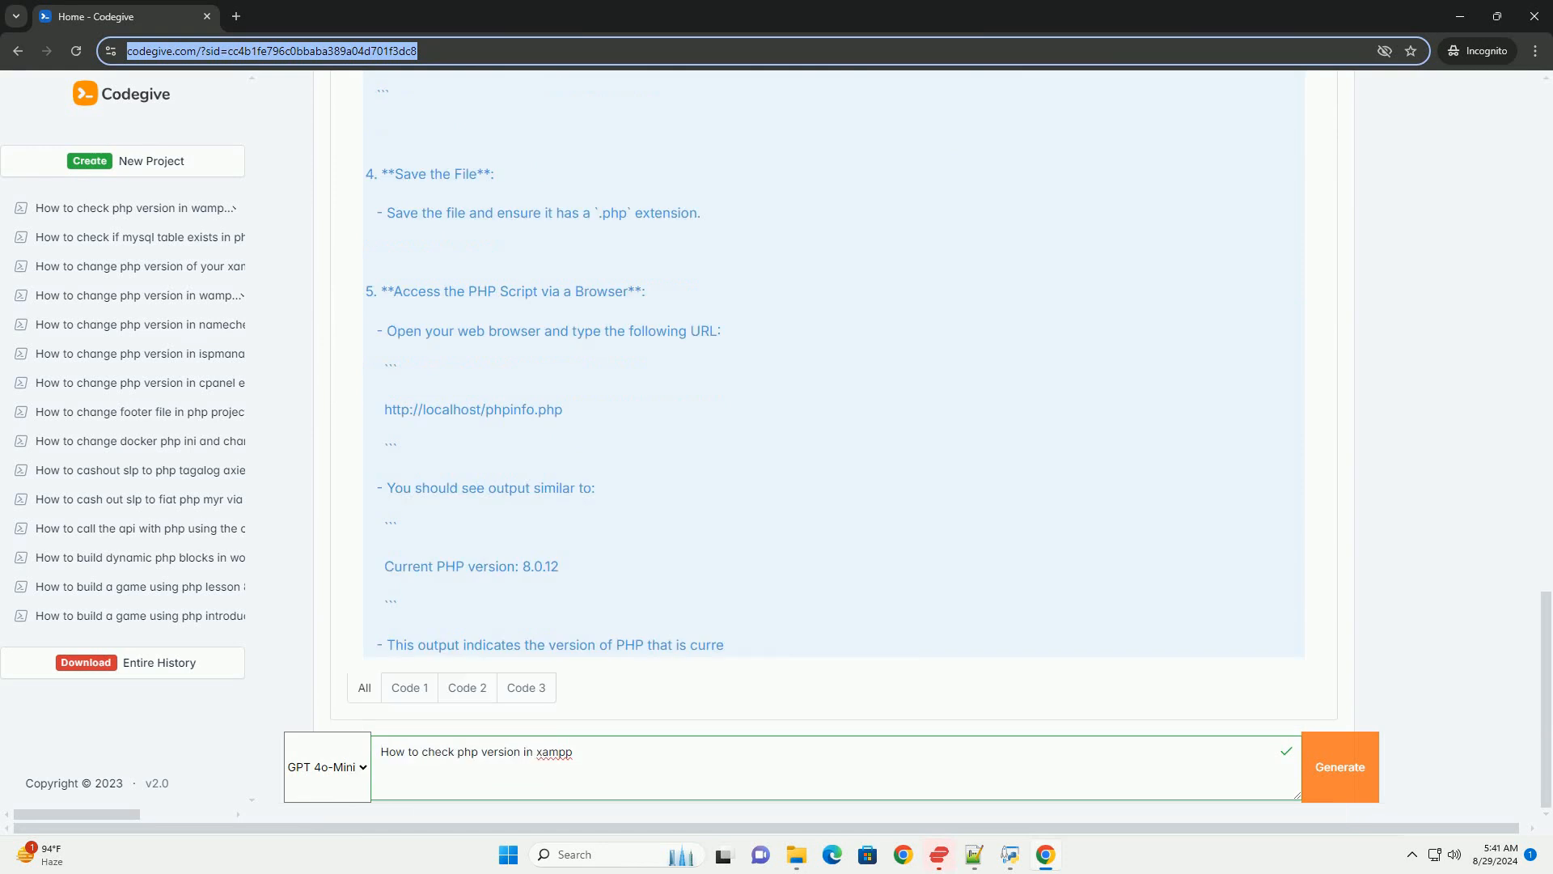
scroll(down, 3)
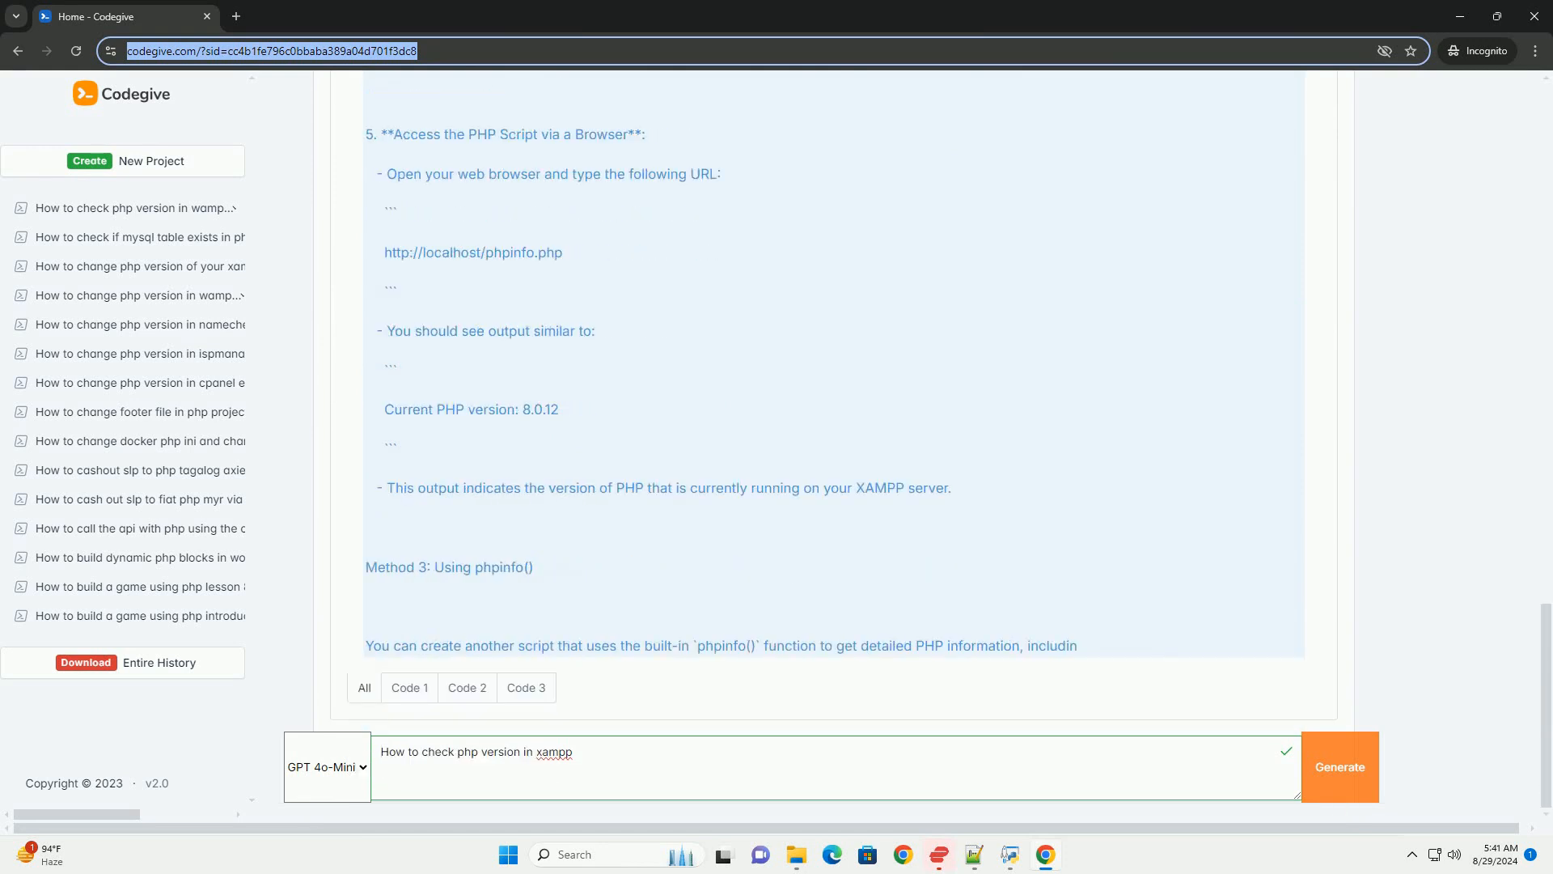
scroll(down, 3)
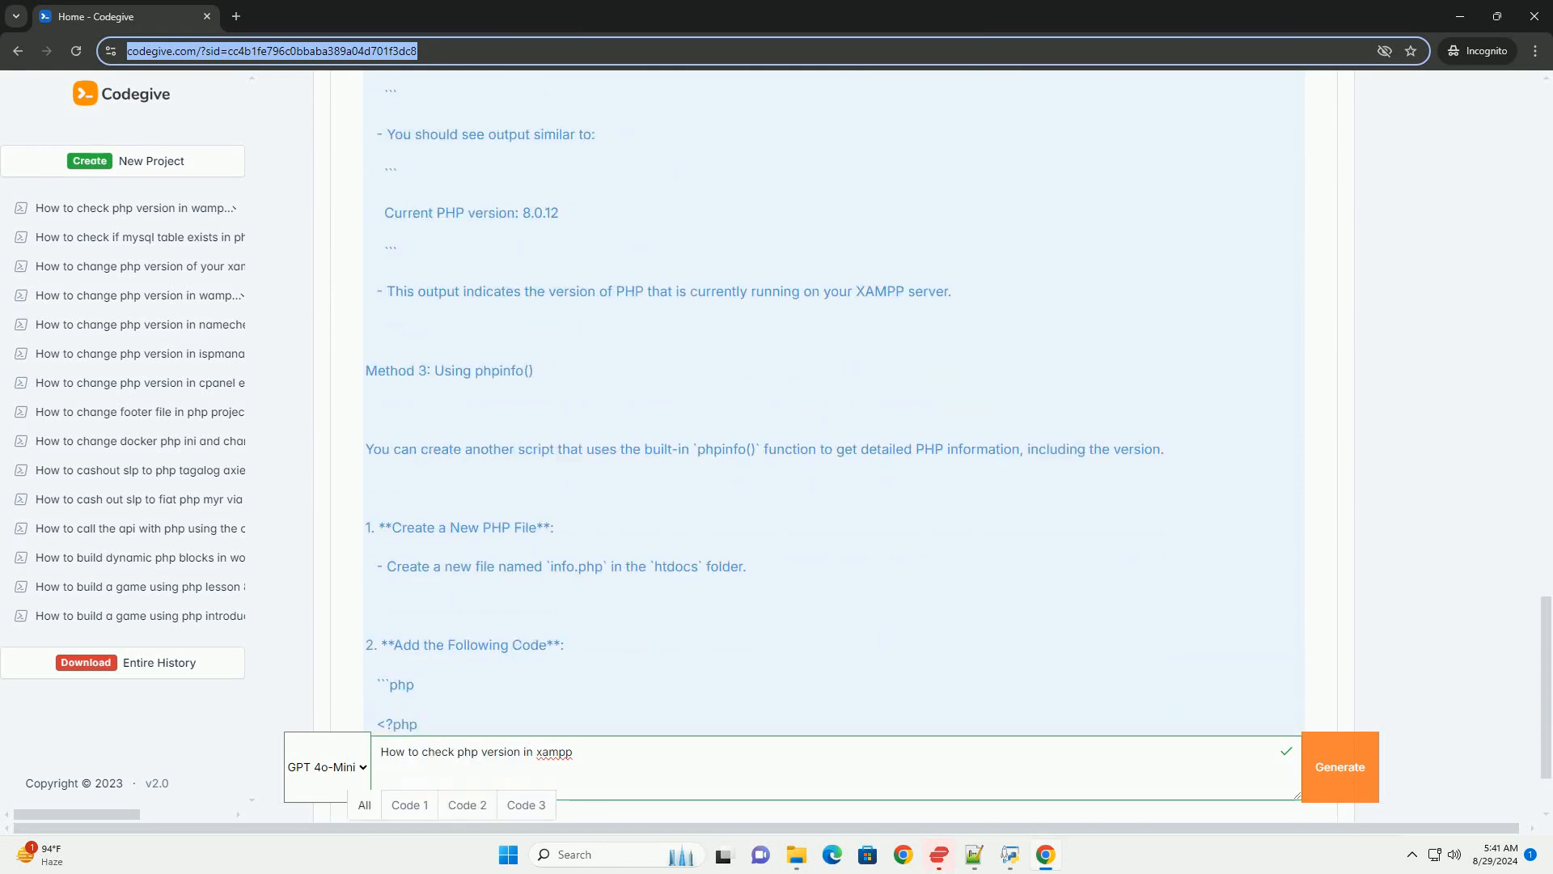
scroll(down, 3)
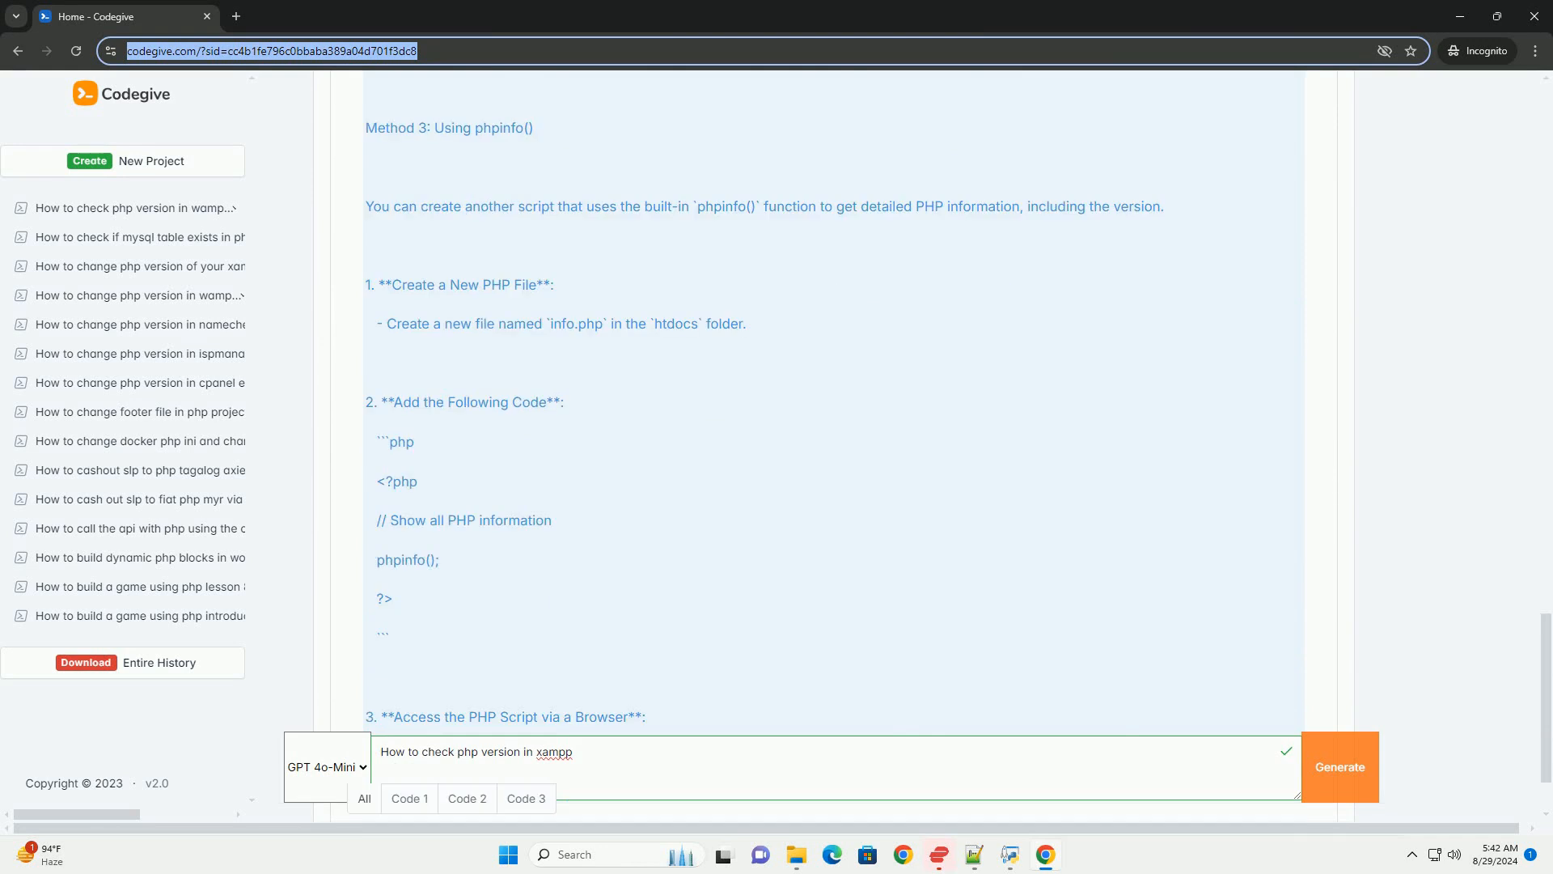
scroll(down, 3)
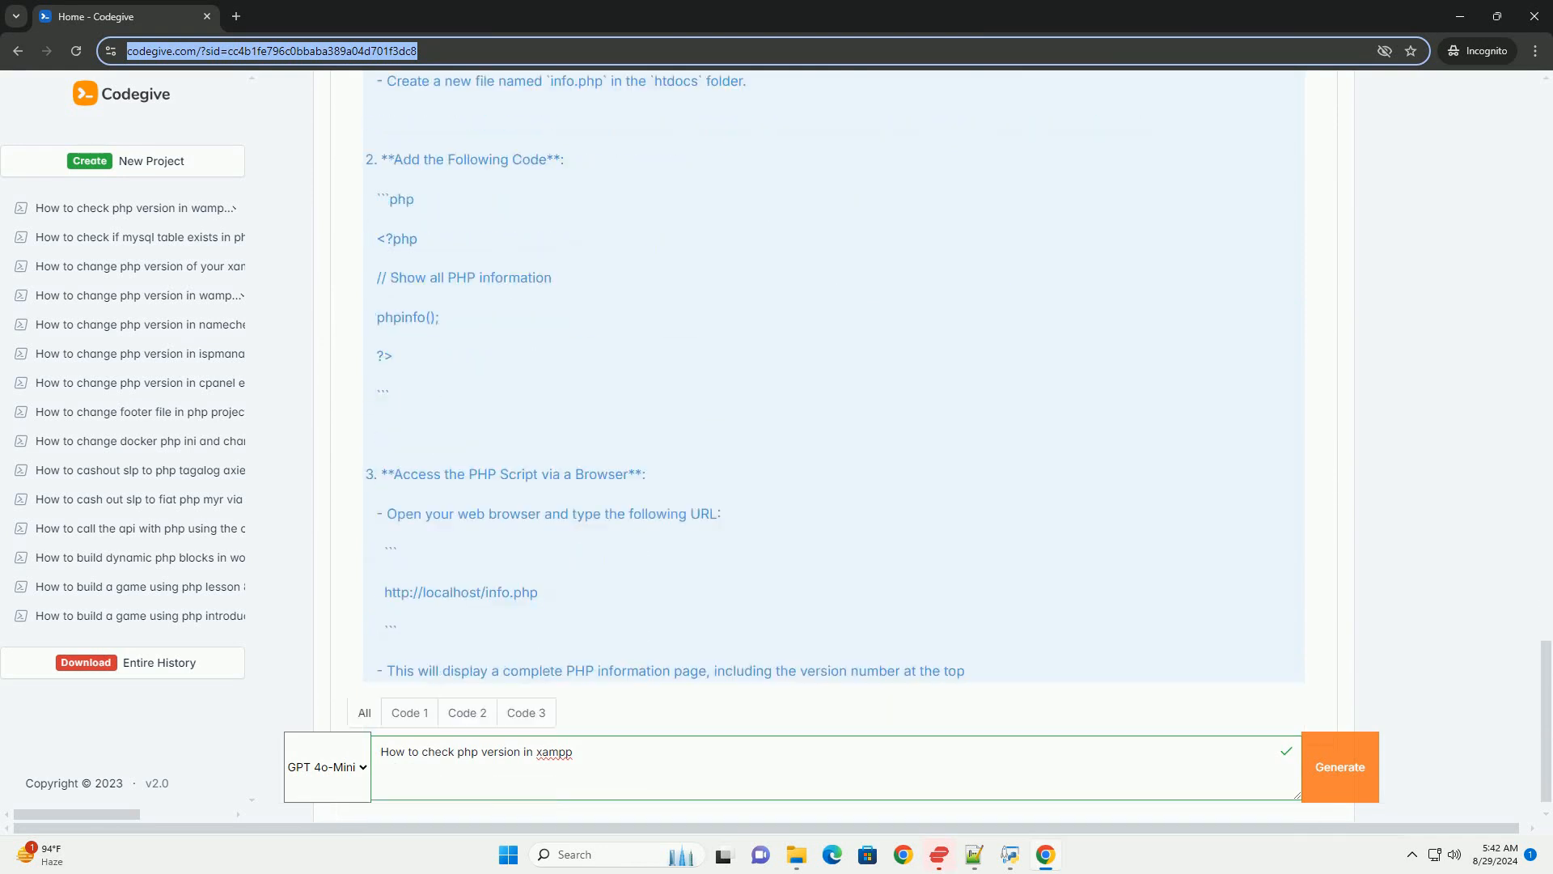
scroll(down, 3)
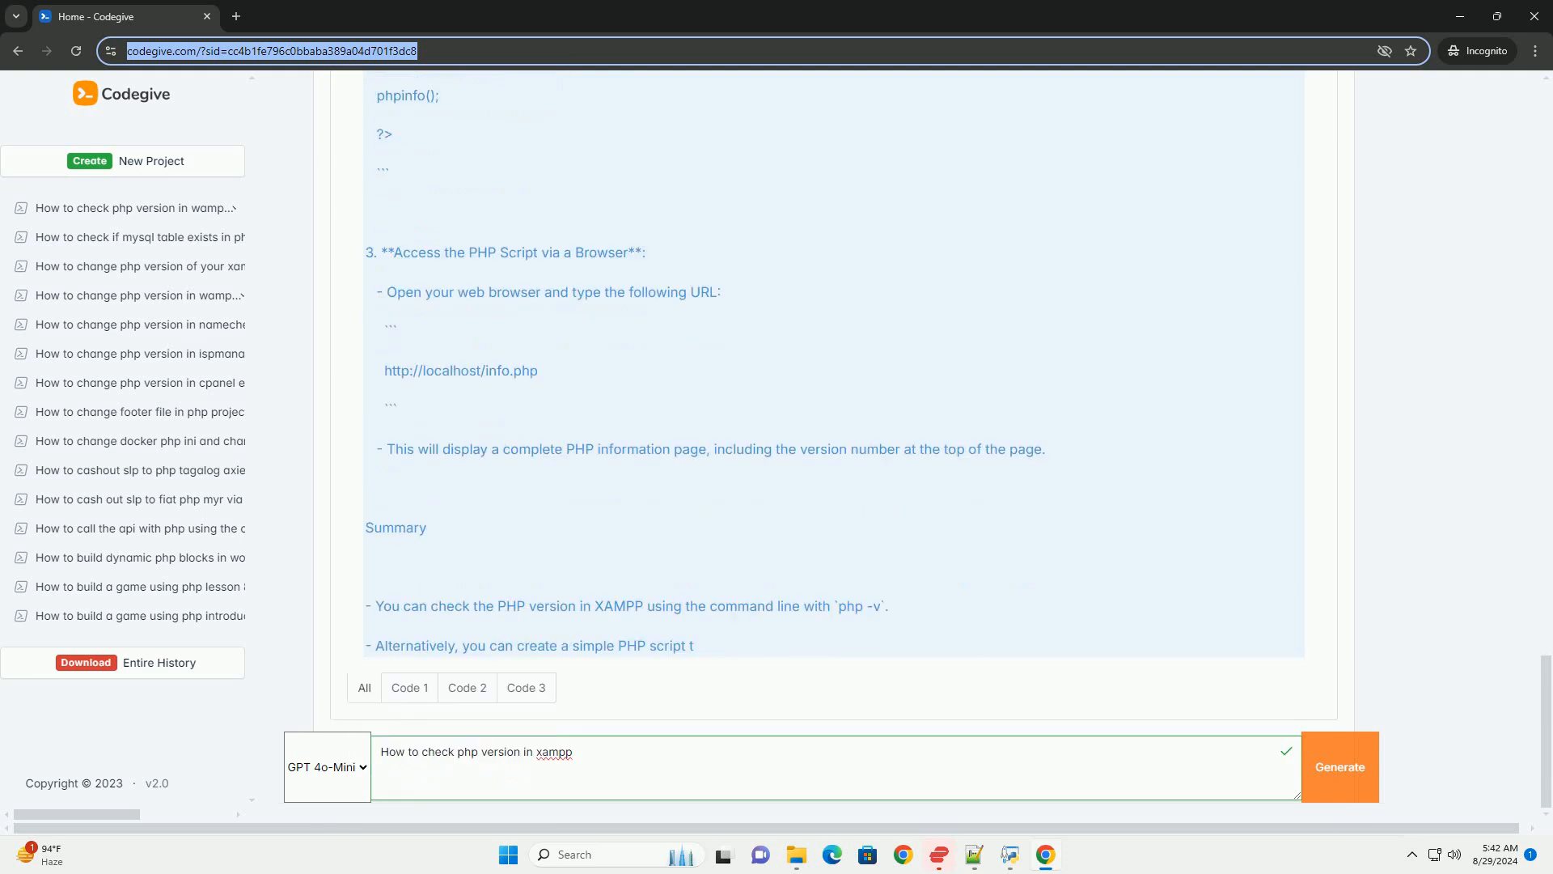
scroll(down, 3)
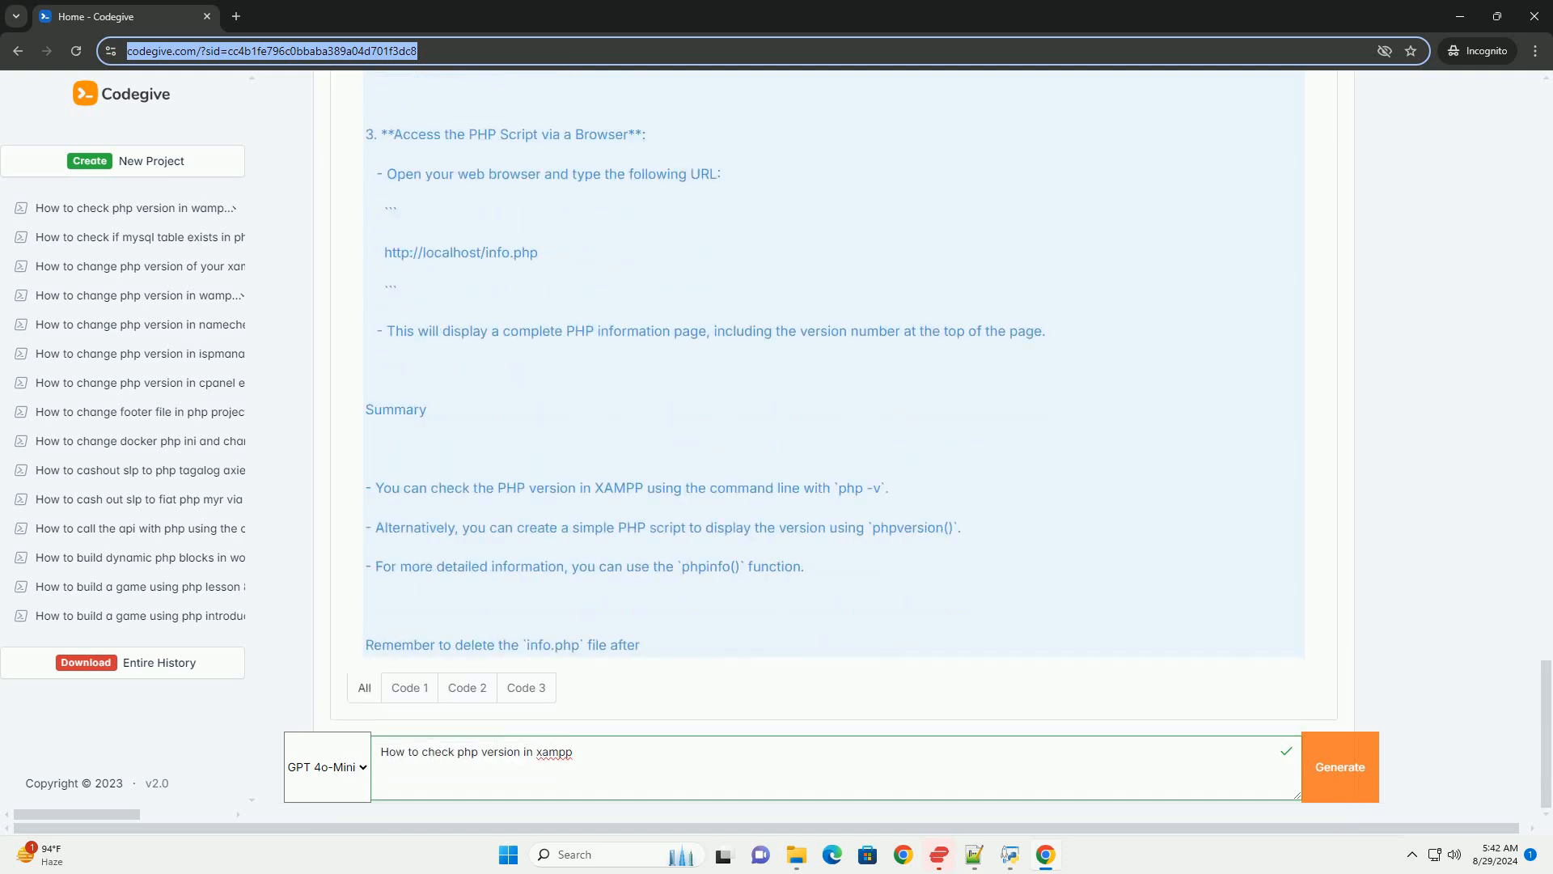
scroll(down, 3)
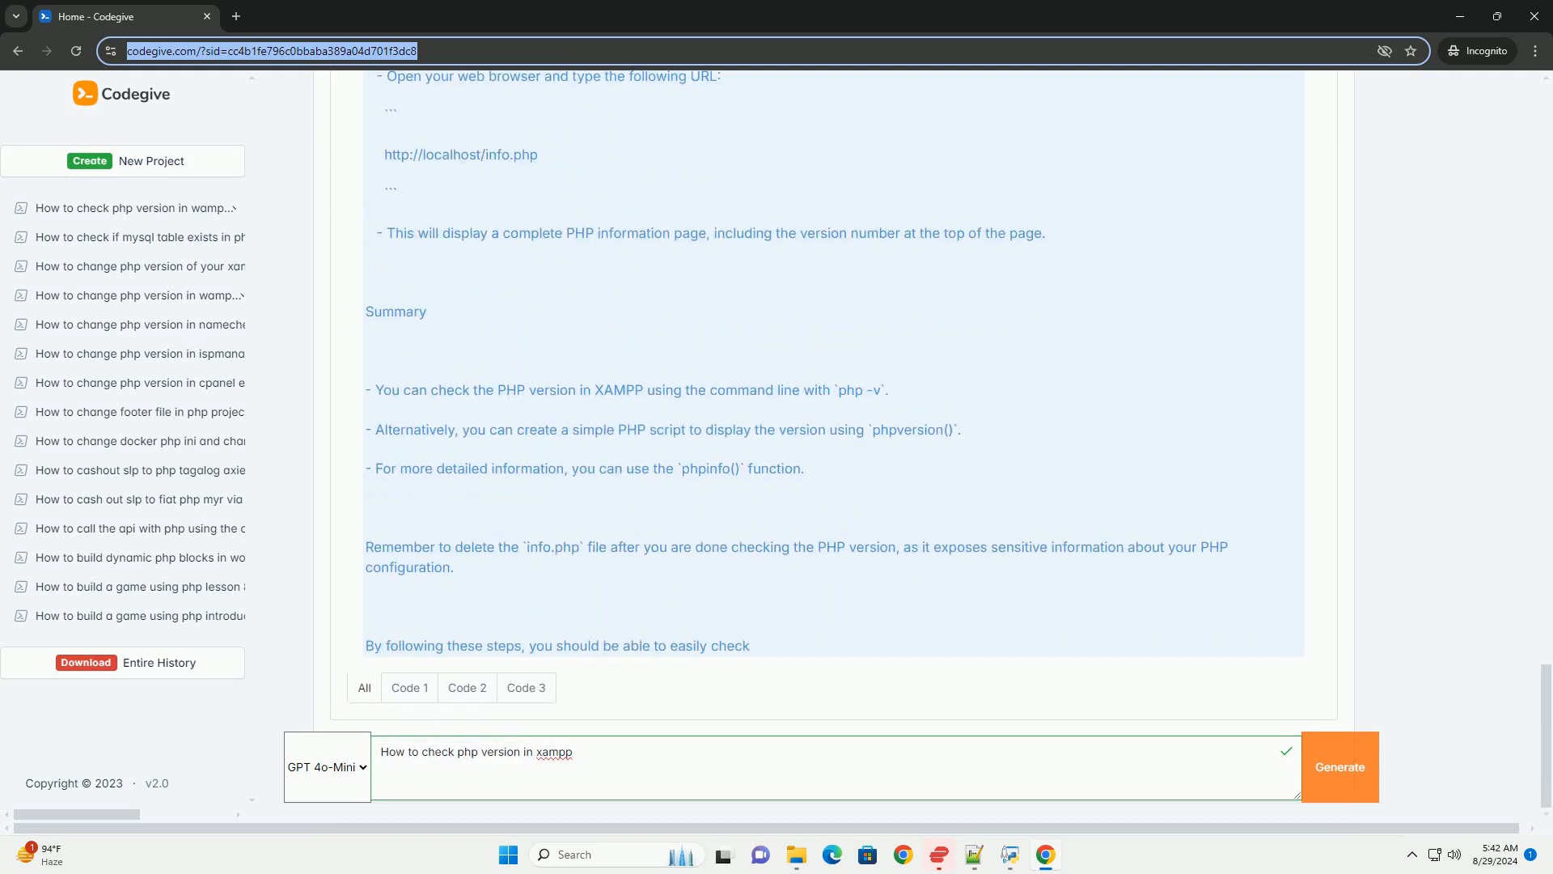